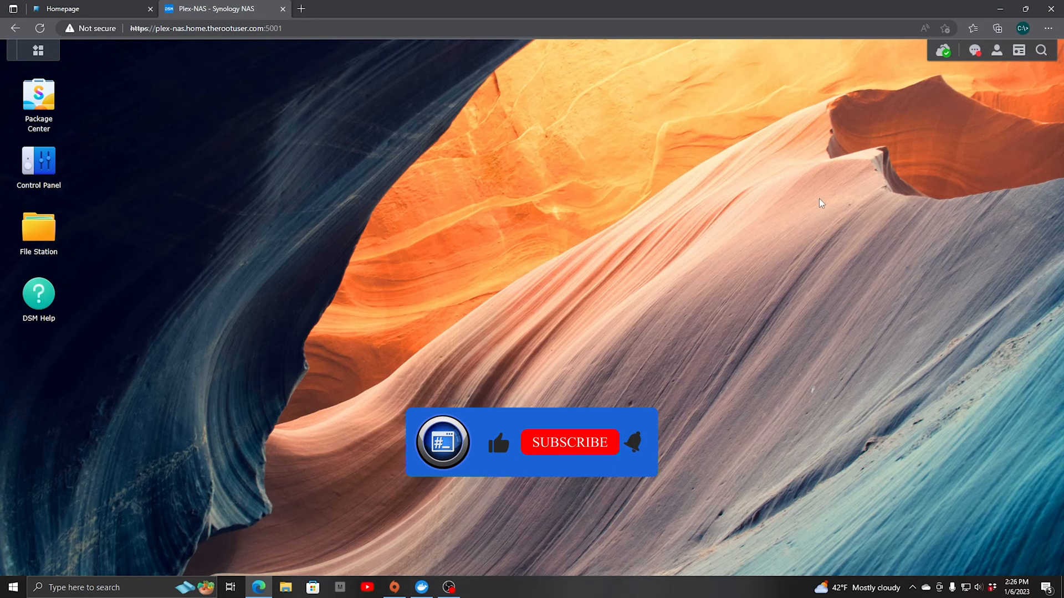
Launch Storage Manager from the Main Menu to view the healthy system overview
left_click(570, 442)
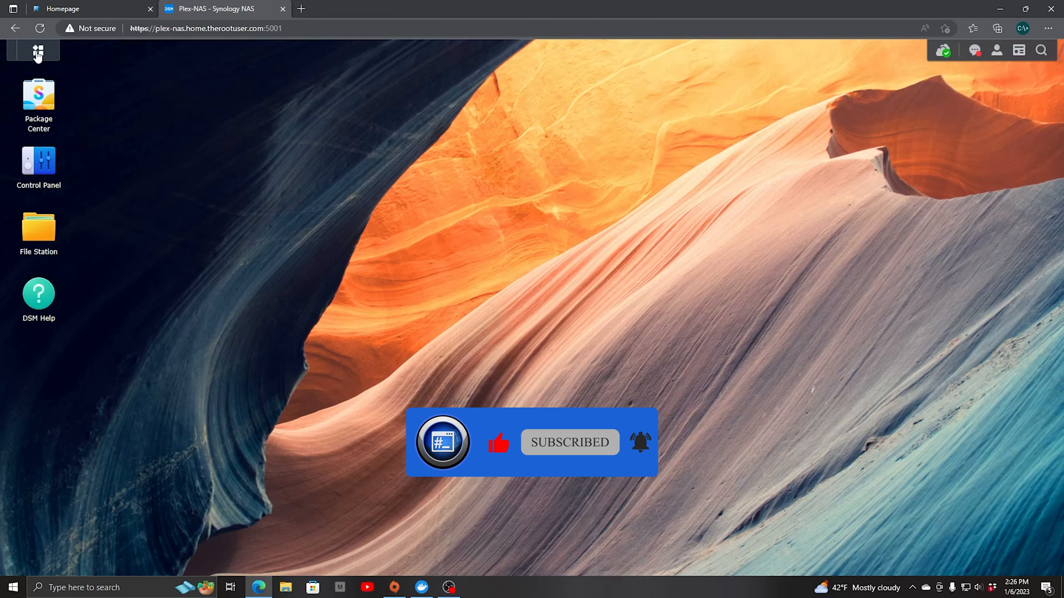
left_click(37, 52)
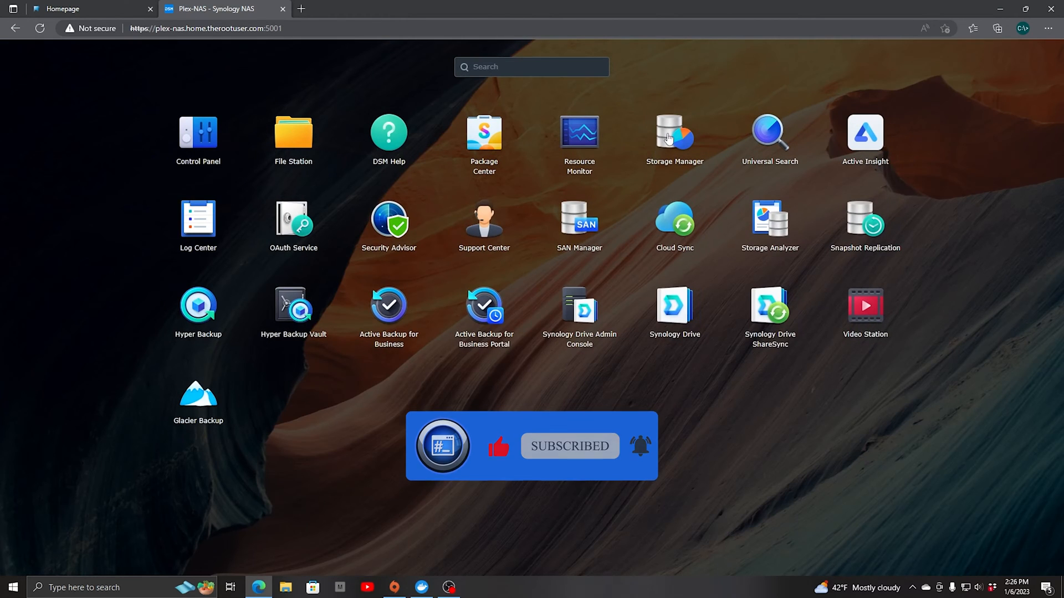
left_click(674, 131)
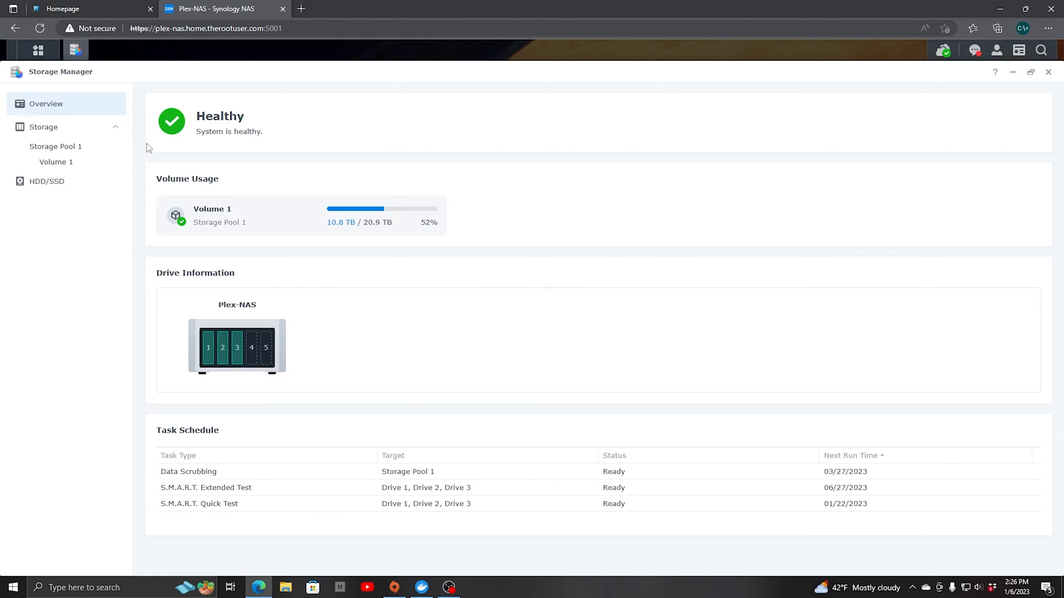
mouse_move(46, 181)
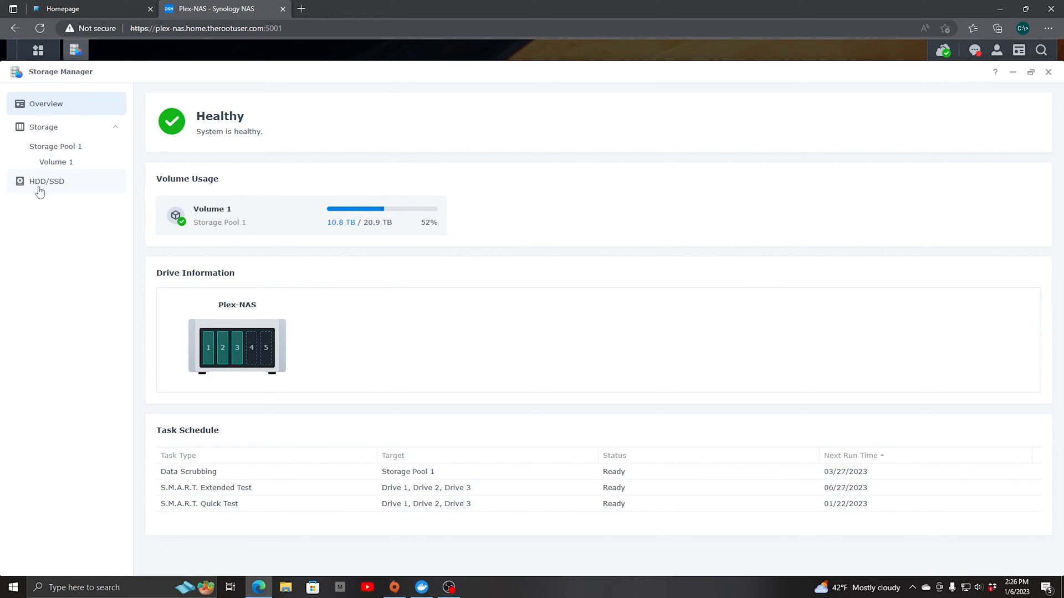
mouse_move(54, 192)
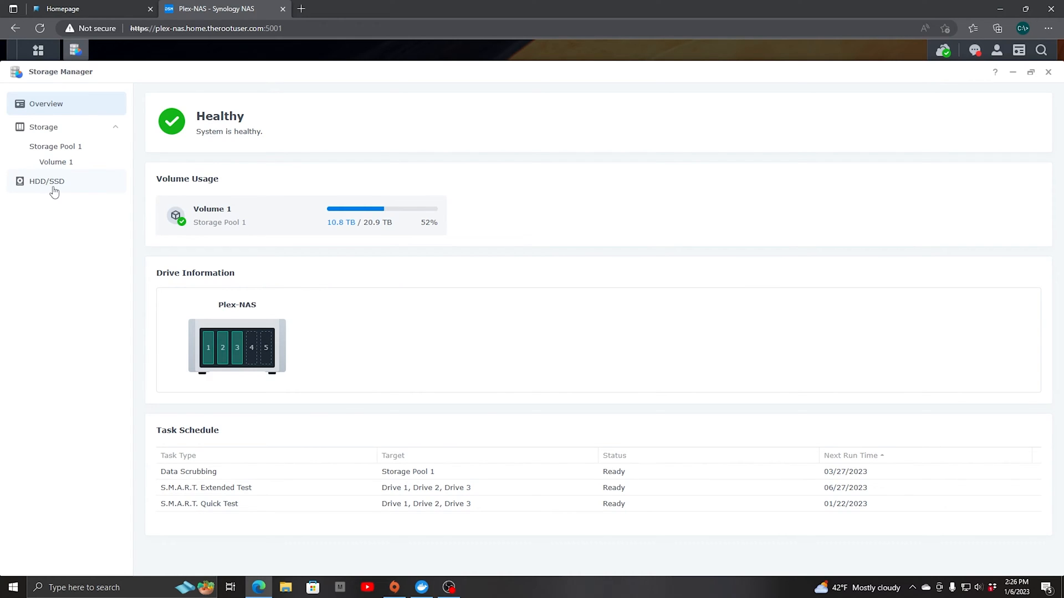
left_click(47, 181)
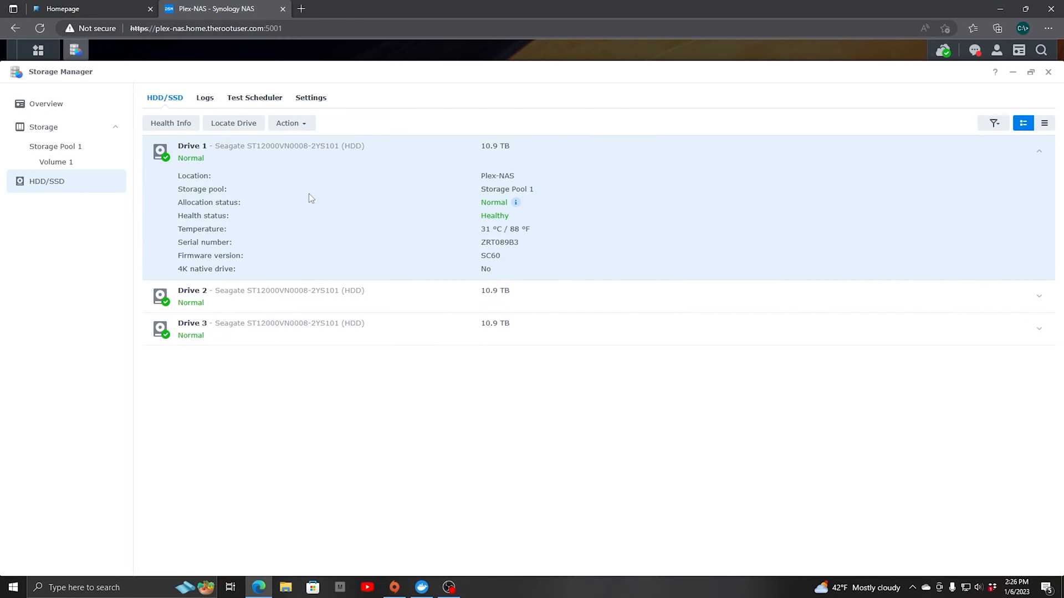
mouse_move(244, 152)
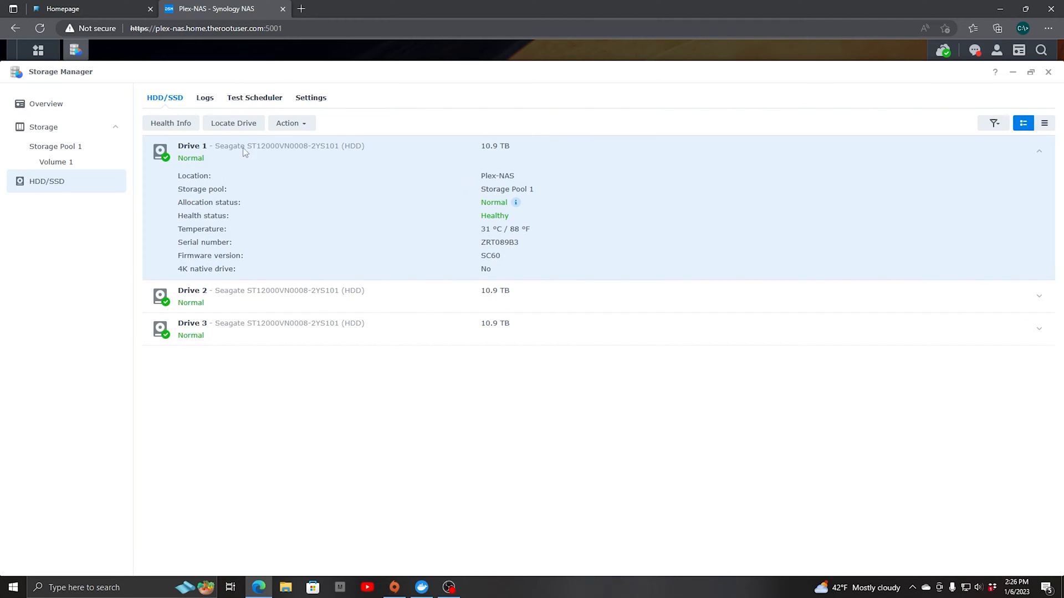
mouse_move(232, 236)
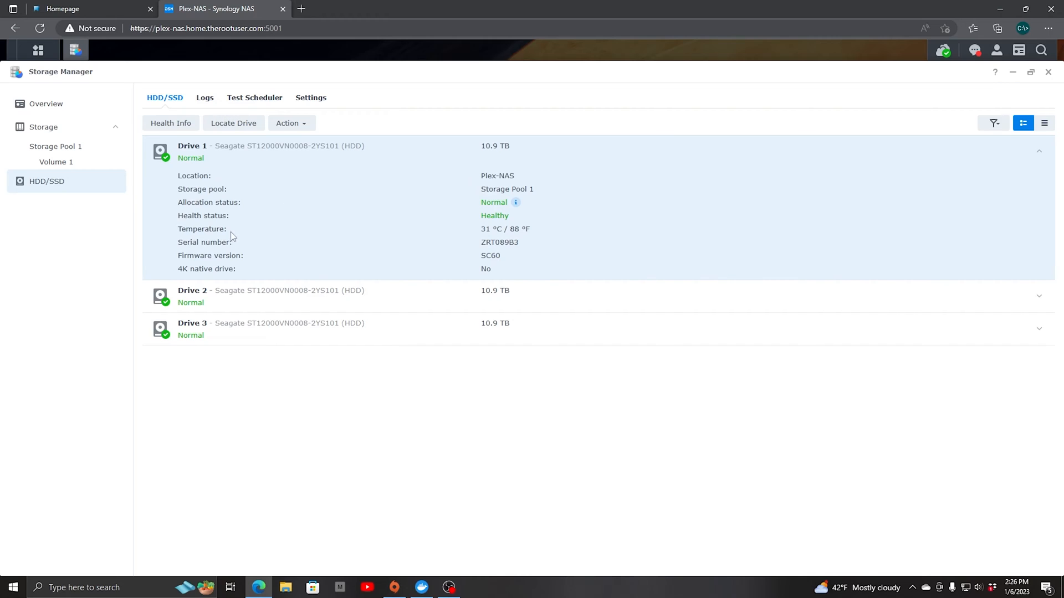
mouse_move(223, 265)
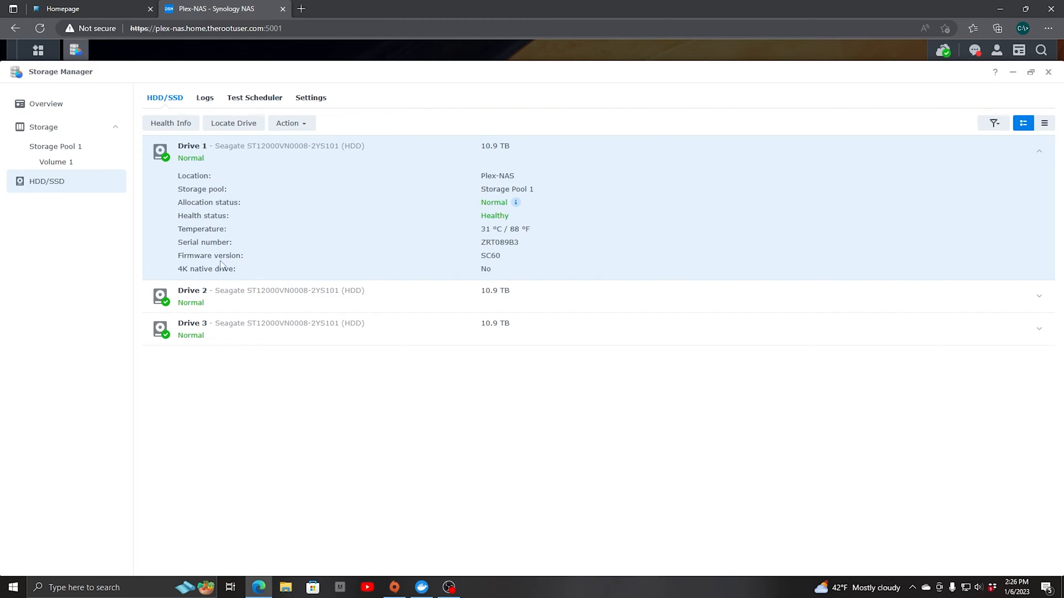
mouse_move(223, 237)
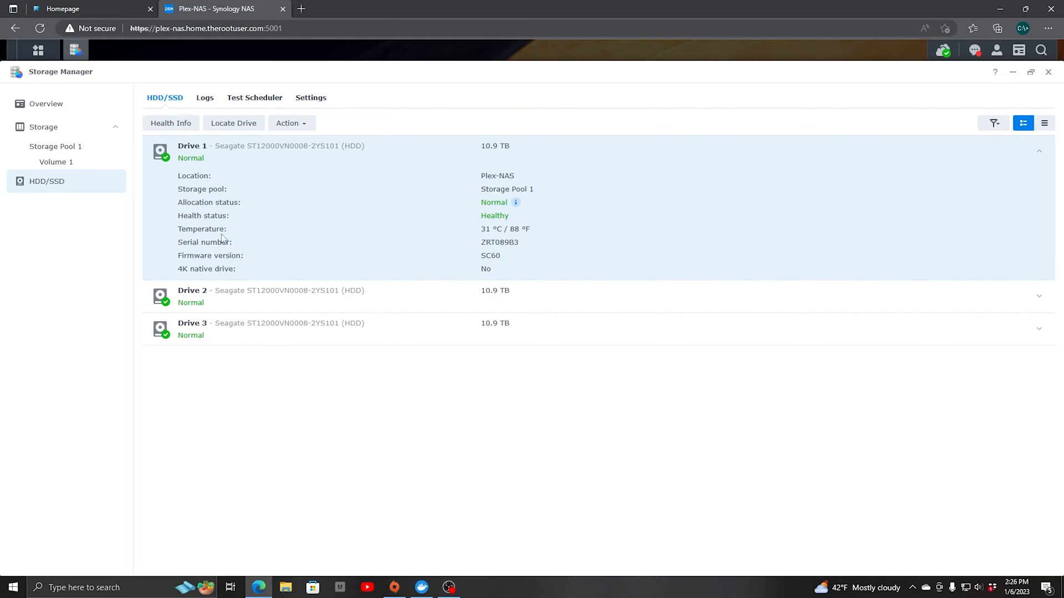
mouse_move(489, 220)
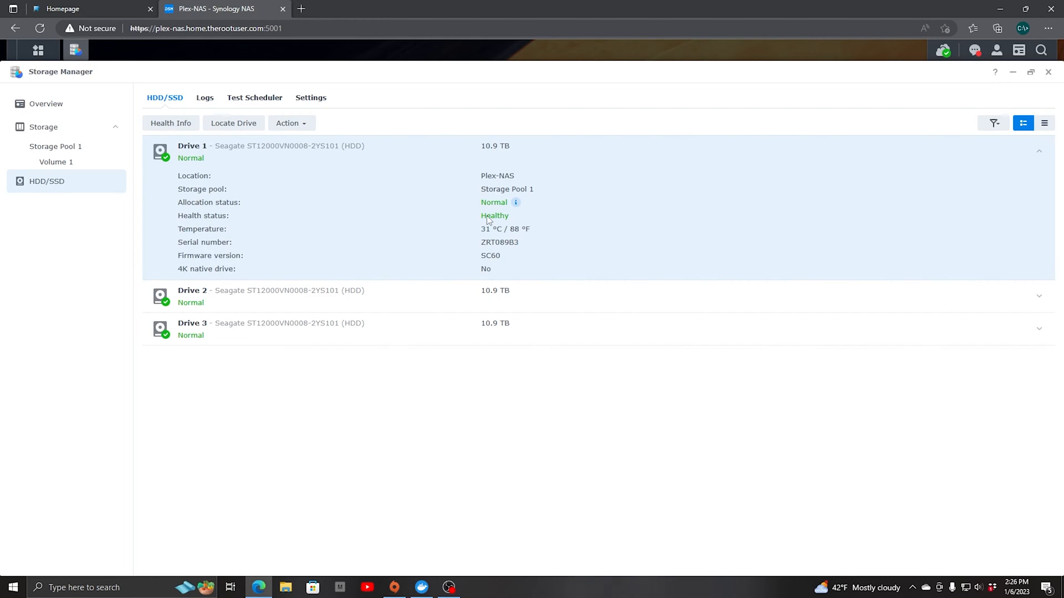
mouse_move(282, 302)
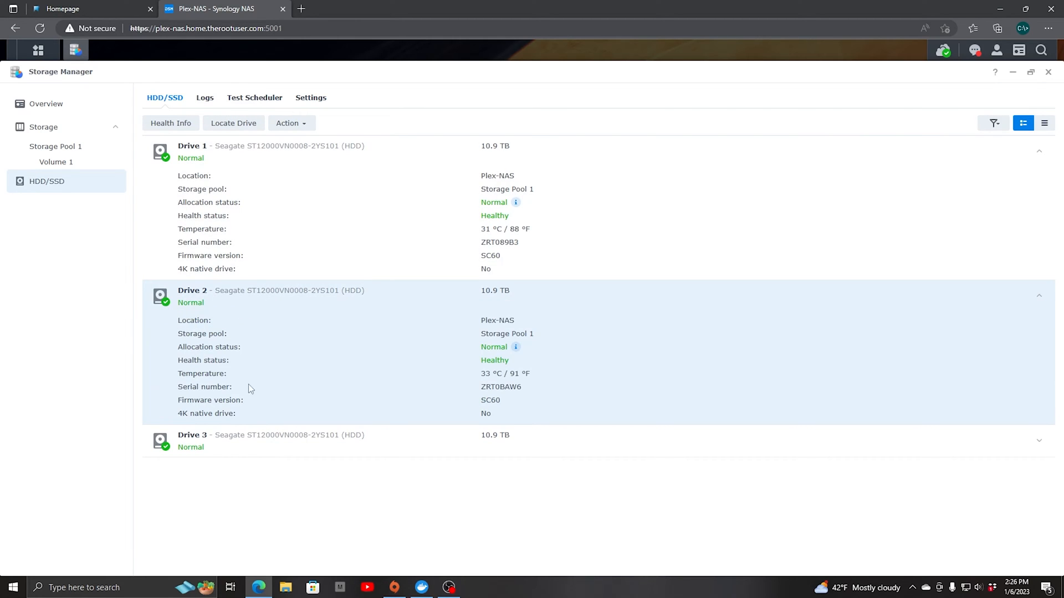
mouse_move(450, 418)
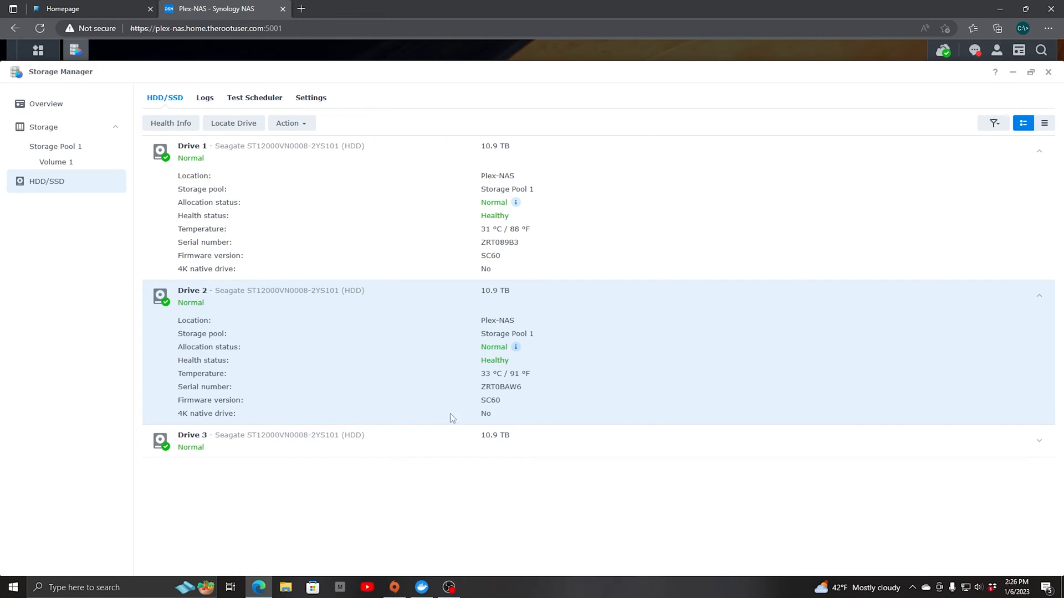
mouse_move(352, 442)
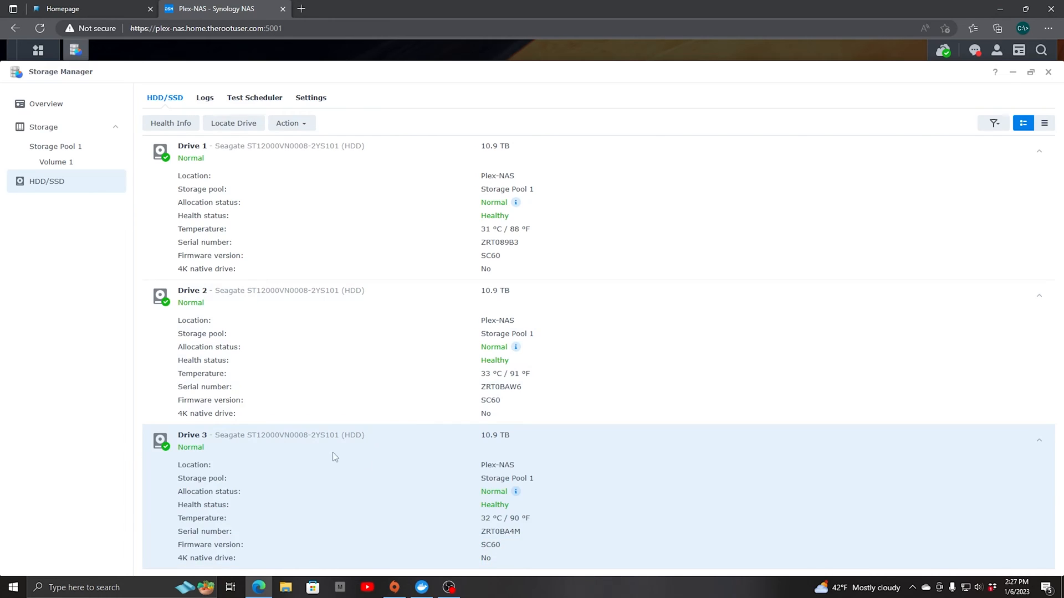
mouse_move(45, 103)
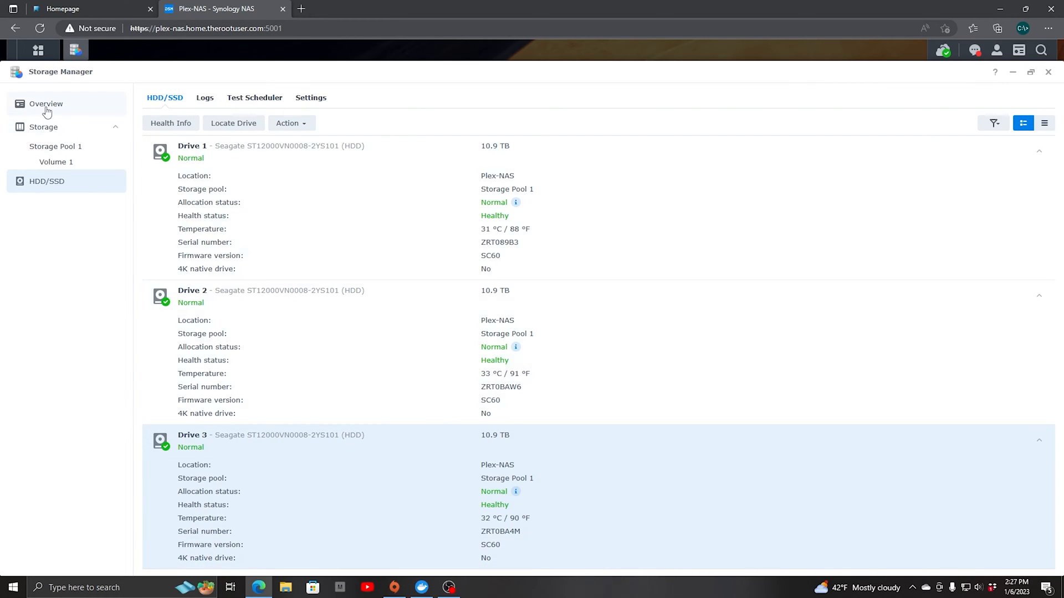
left_click(45, 103)
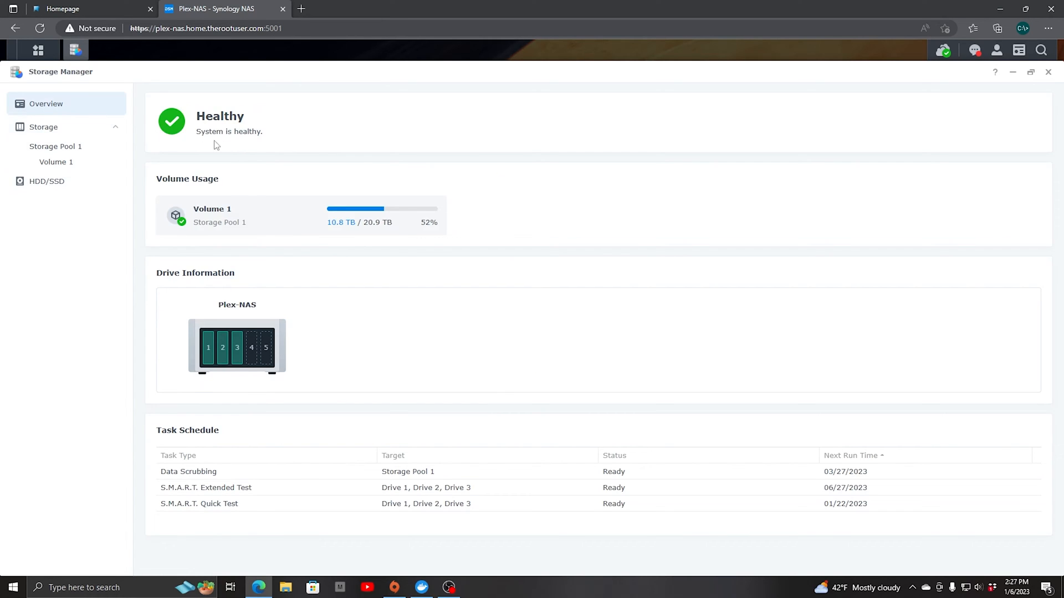
mouse_move(273, 144)
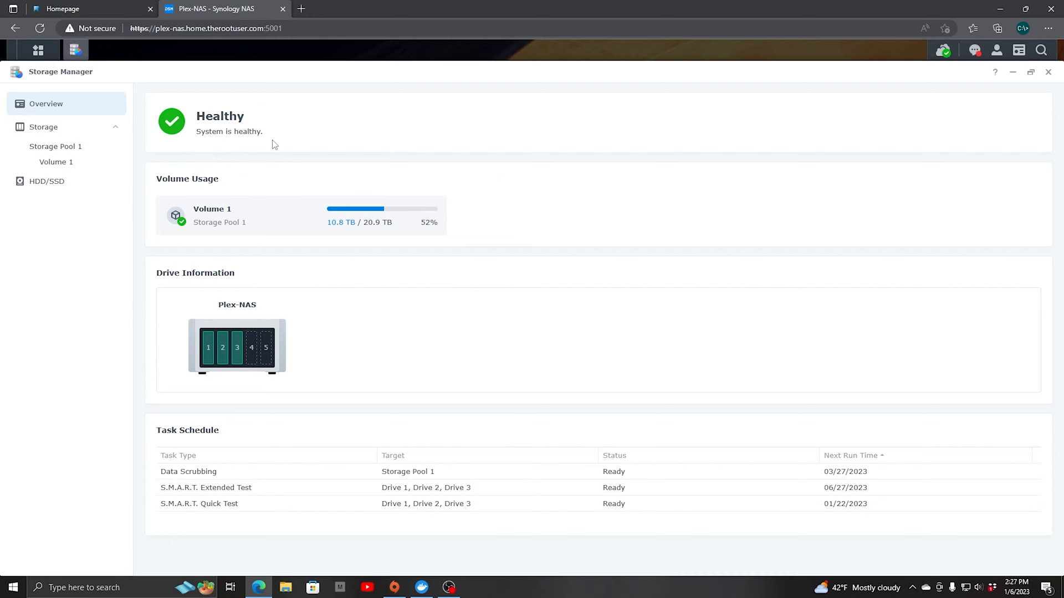
mouse_move(280, 148)
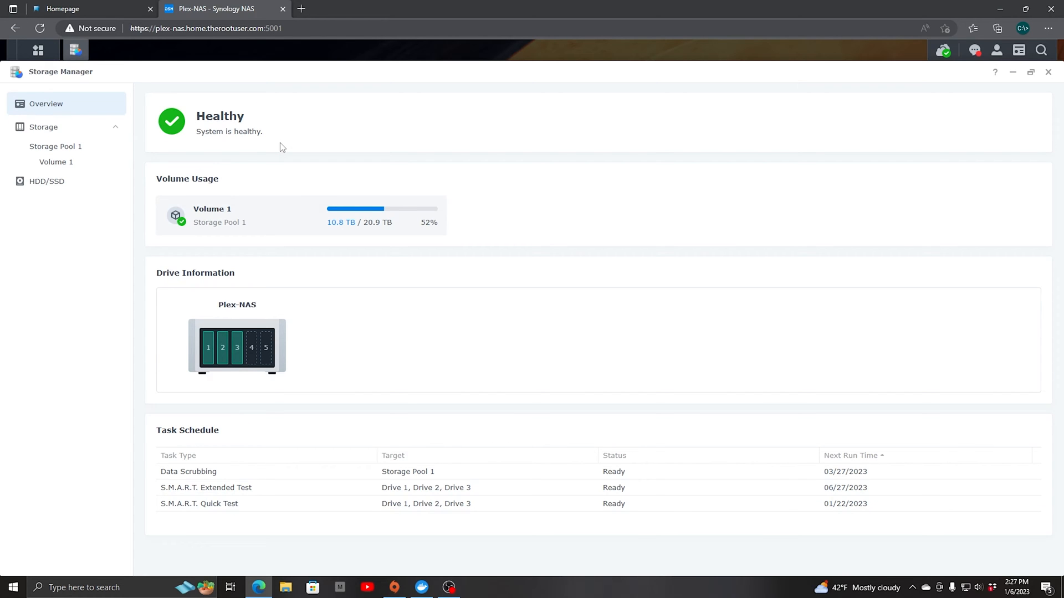
left_click(1049, 72)
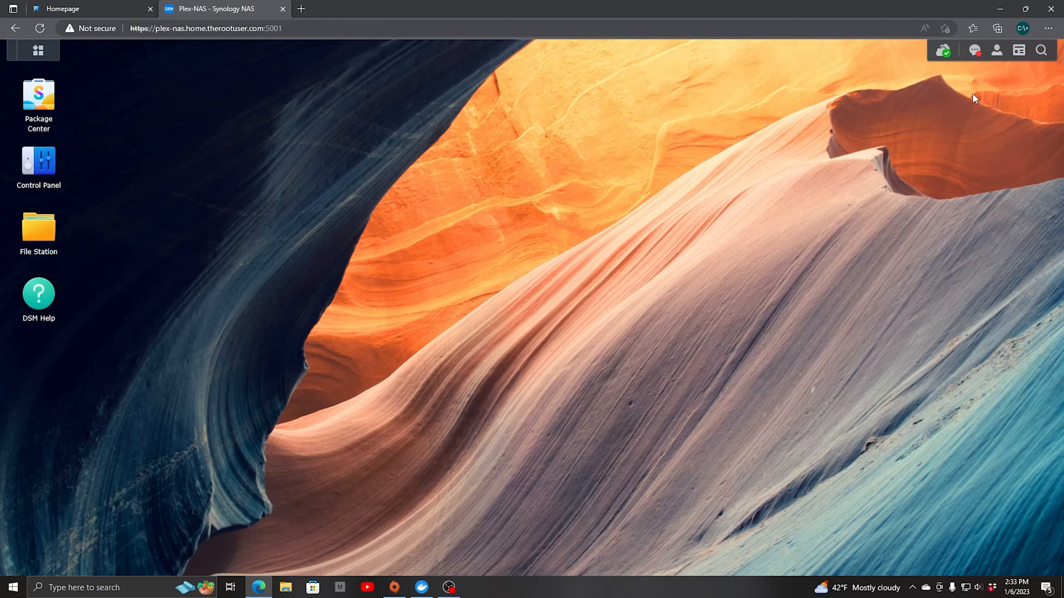
mouse_move(249, 109)
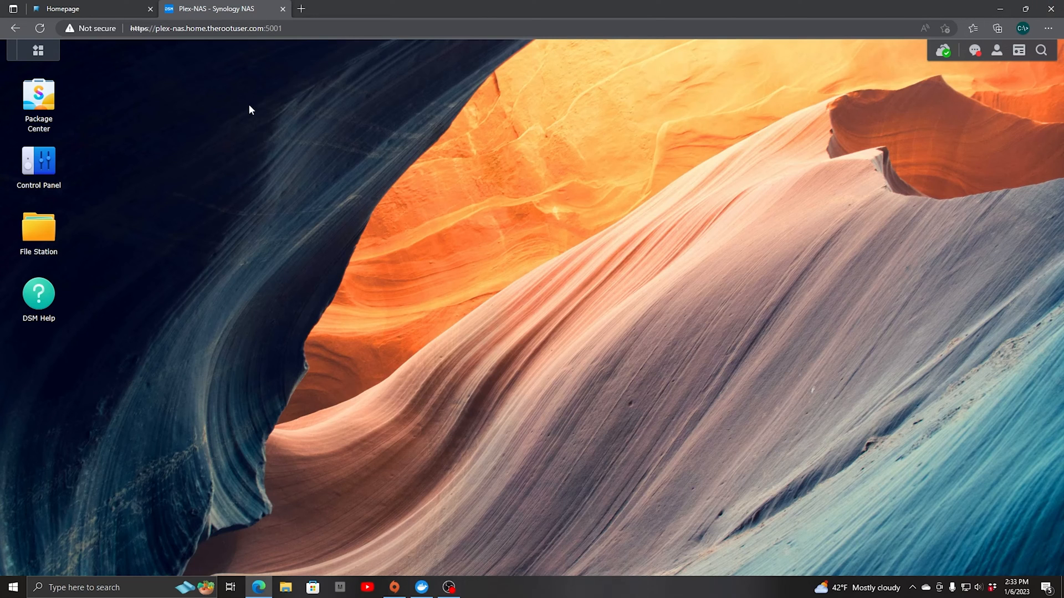
mouse_move(80, 83)
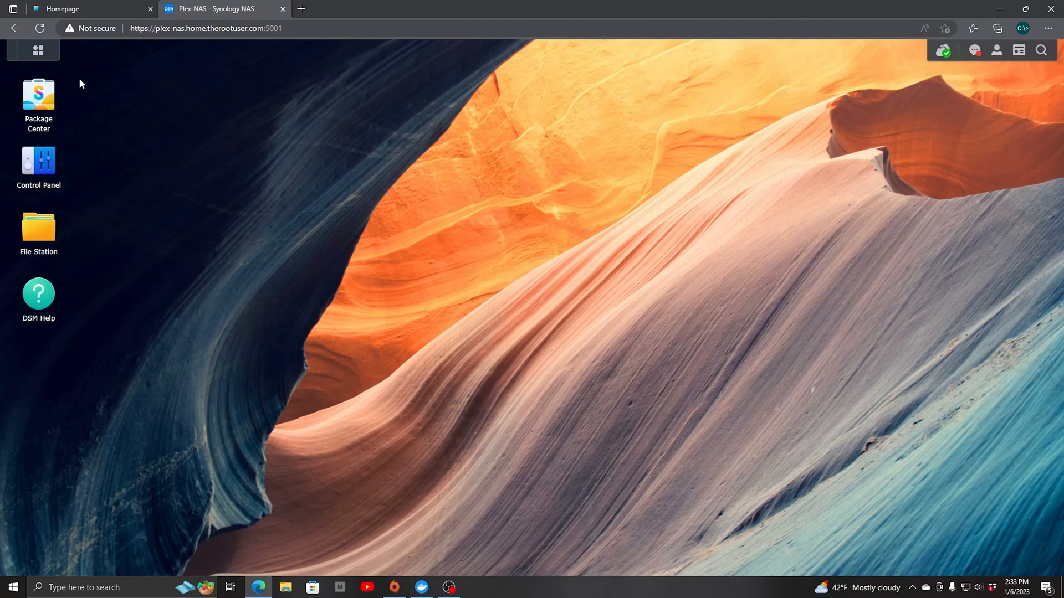
Reopen Storage Manager and show Storage Pool 1's details with Drive 4 detected as unused
left_click(38, 50)
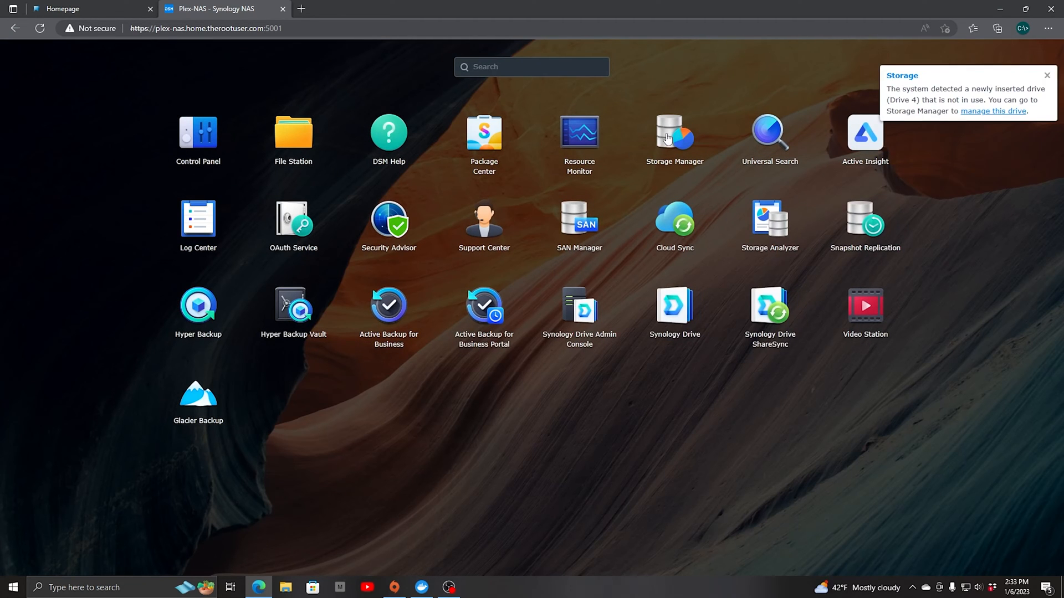
left_click(674, 132)
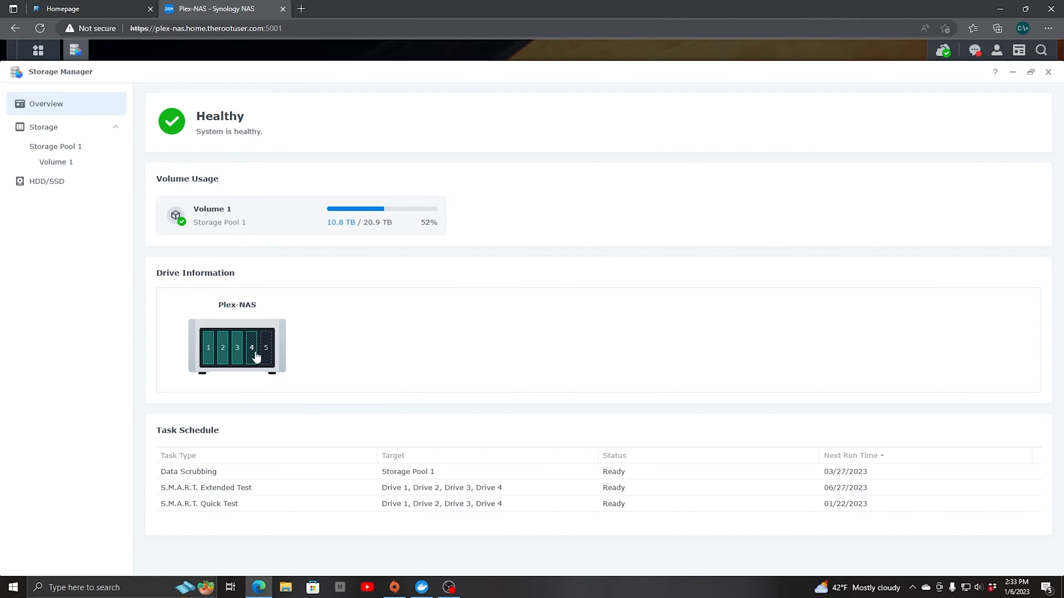
mouse_move(252, 363)
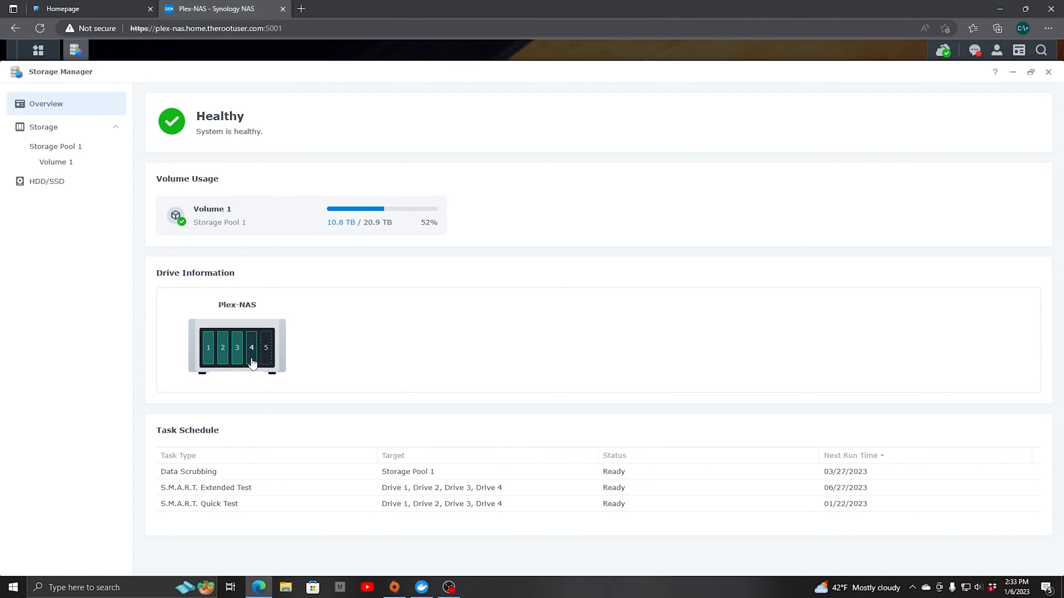
mouse_move(252, 349)
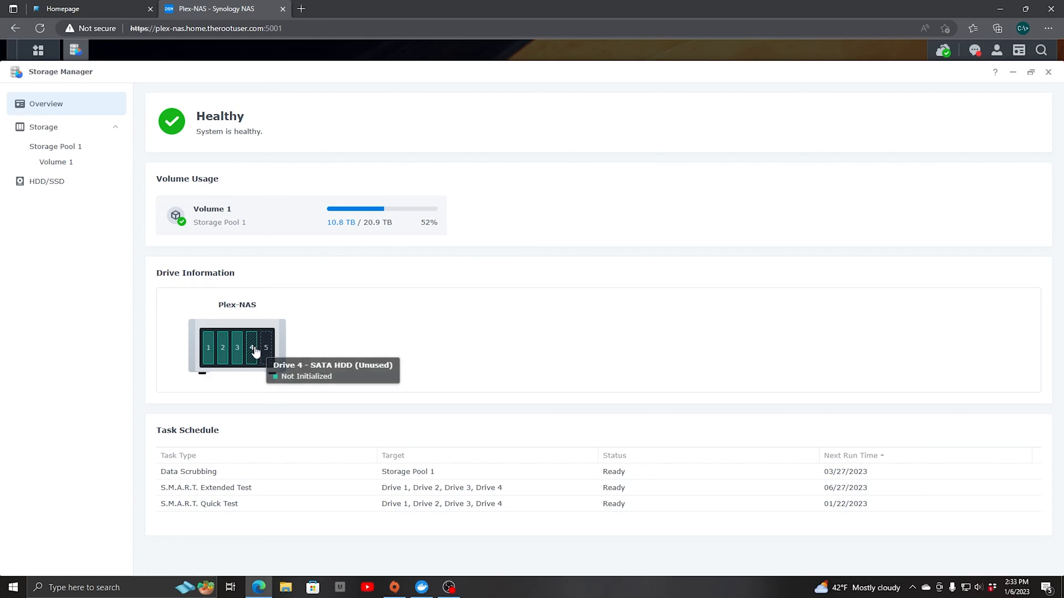
left_click(55, 146)
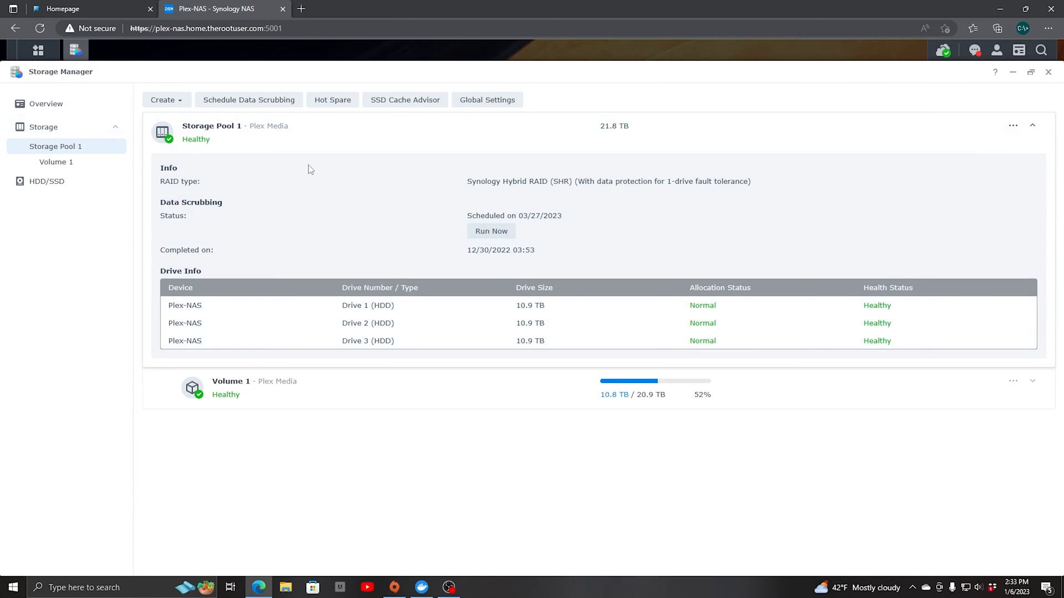
mouse_move(1040, 157)
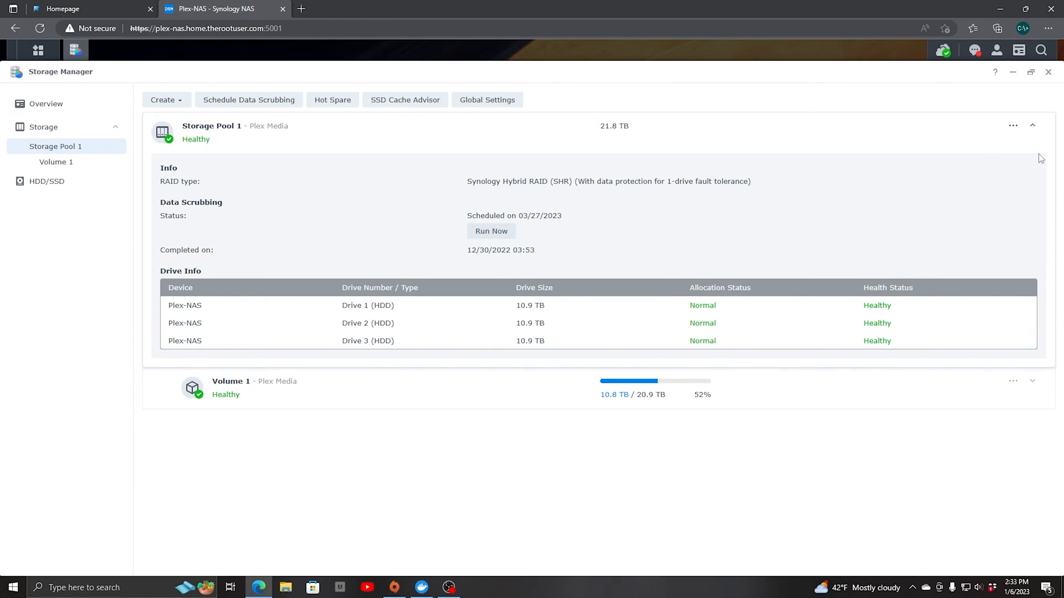
Start Add Drive on Storage Pool 1, choose Drive 4 (estimated 32.7 TB) and continue
left_click(1012, 125)
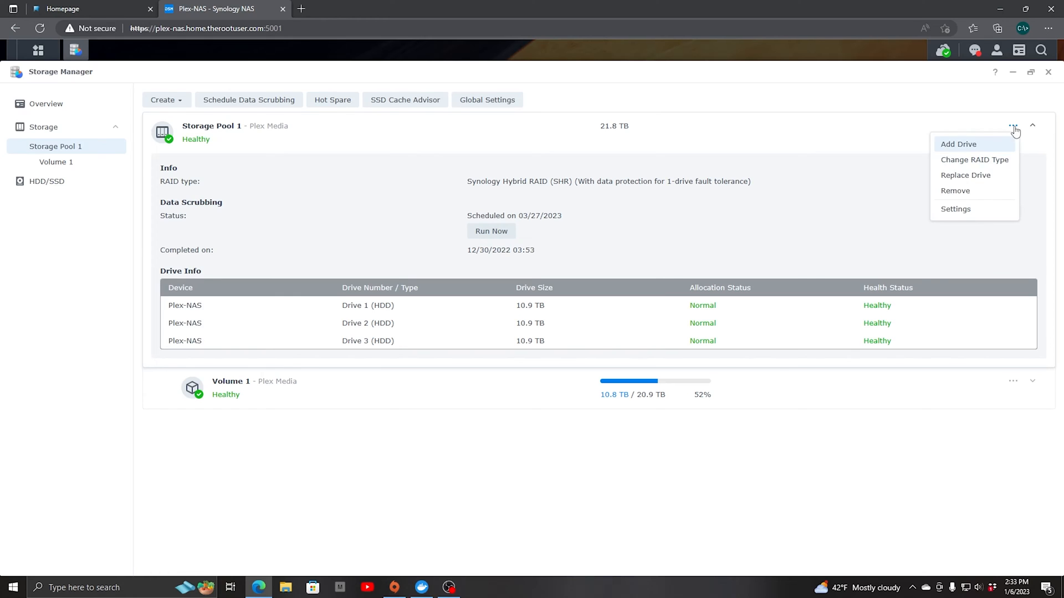
left_click(957, 144)
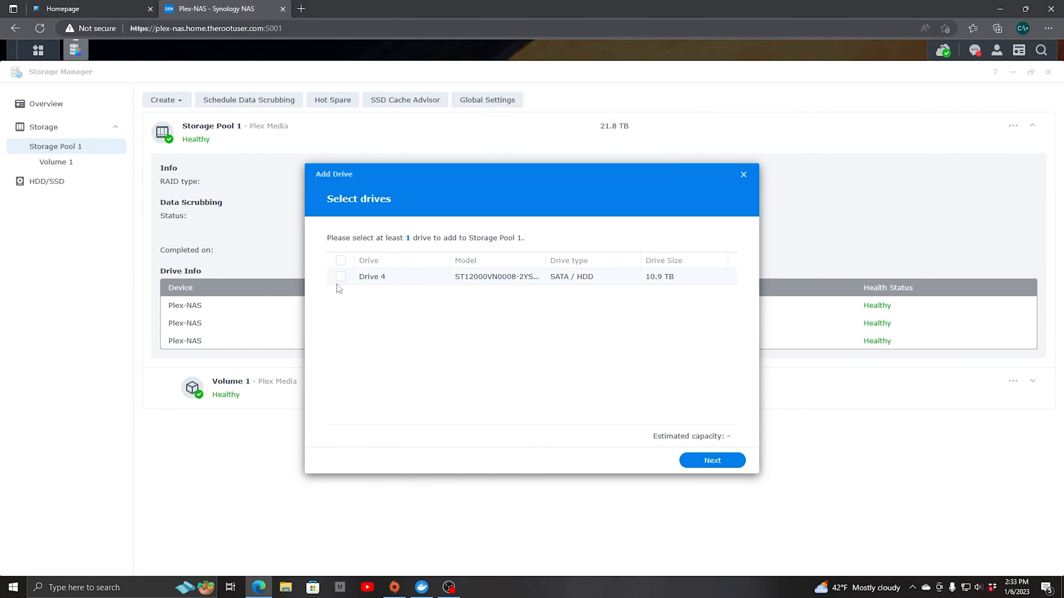
mouse_move(599, 283)
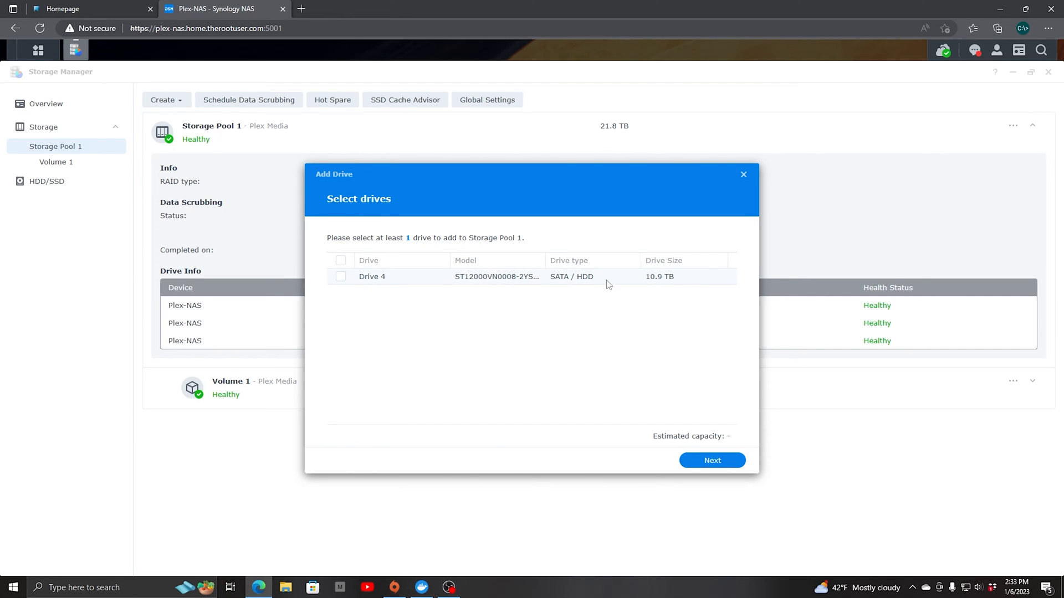
mouse_move(661, 284)
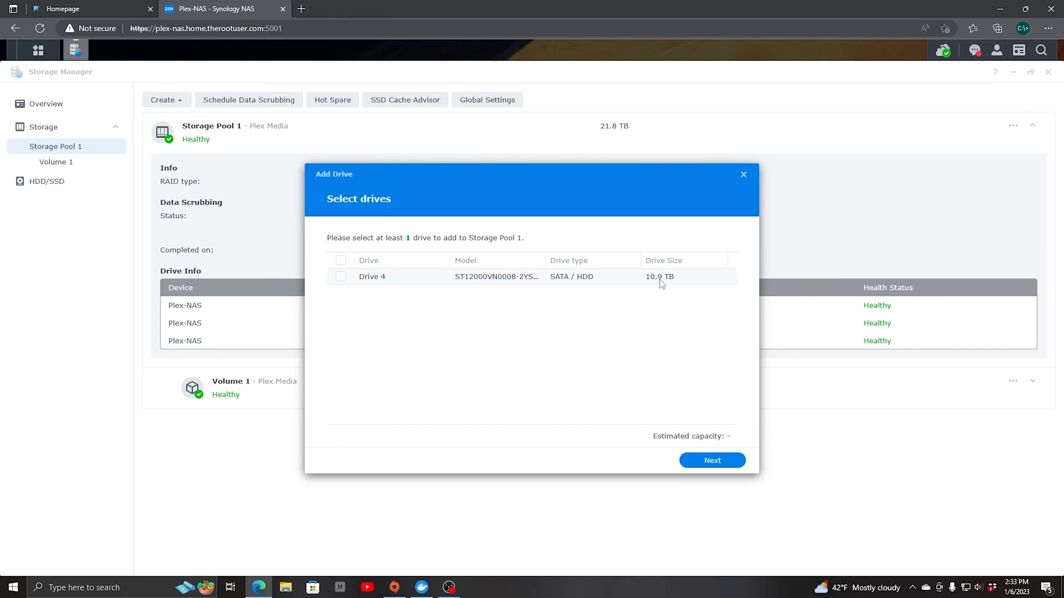
left_click(340, 276)
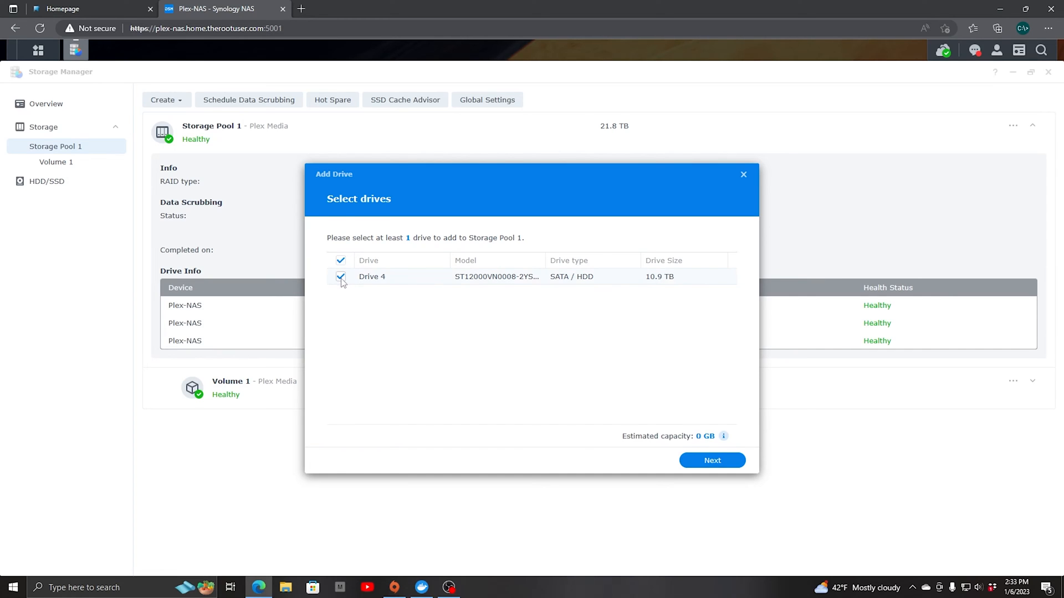
left_click(340, 276)
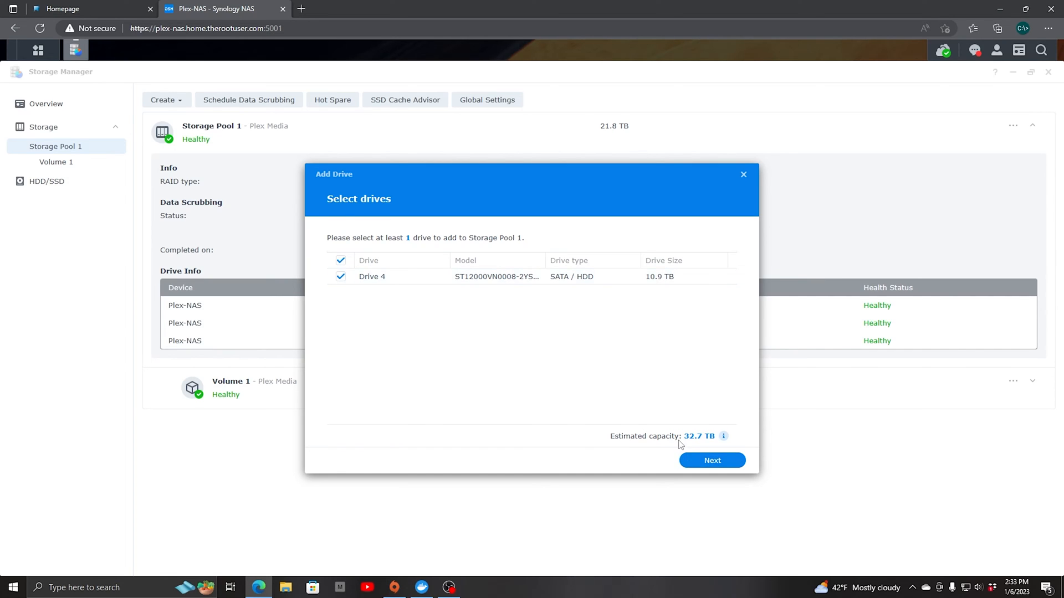
mouse_move(703, 447)
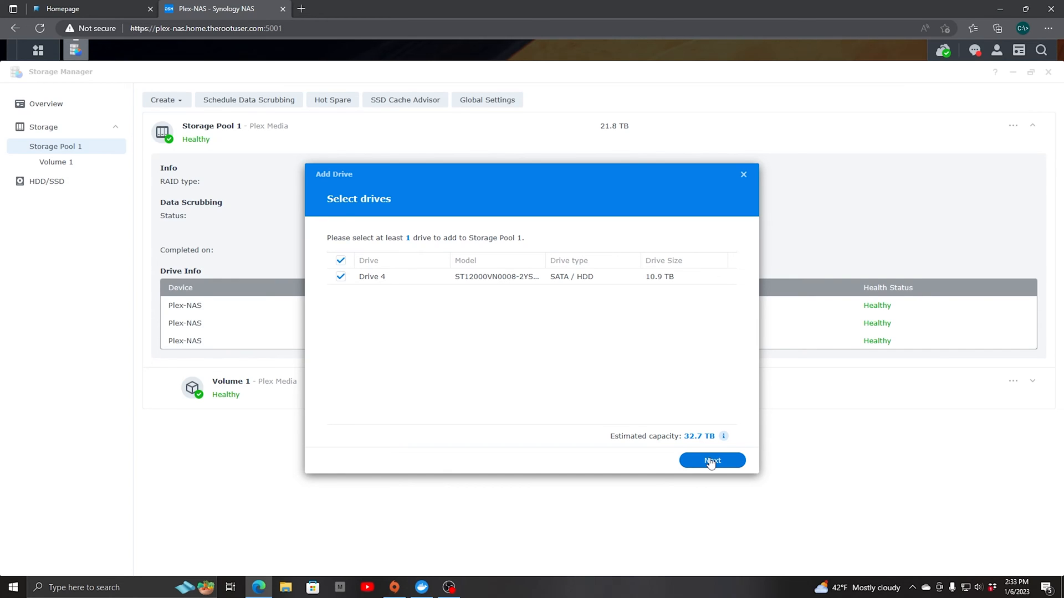
left_click(711, 464)
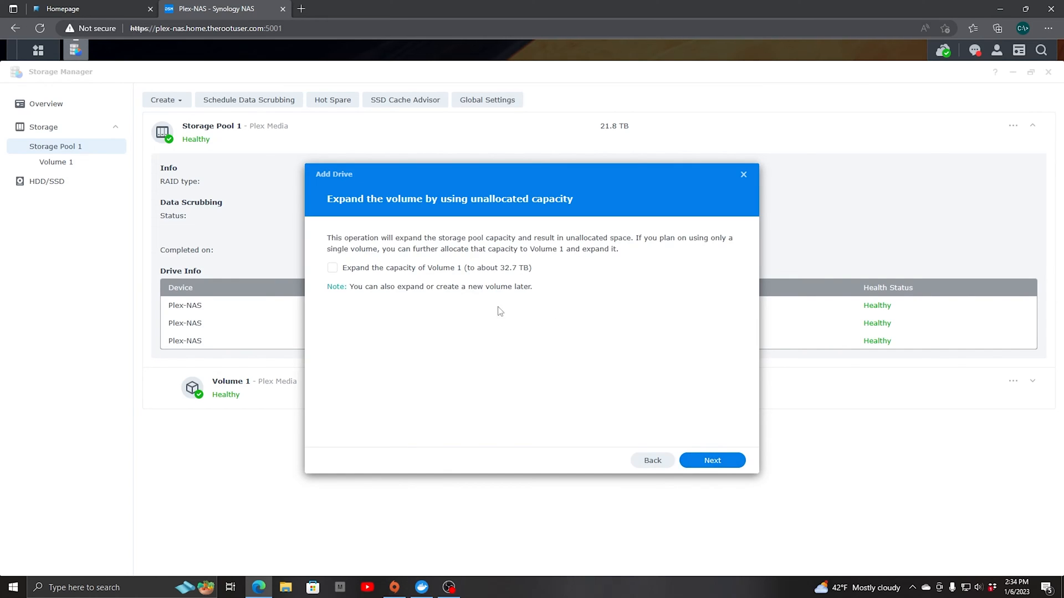
mouse_move(419, 252)
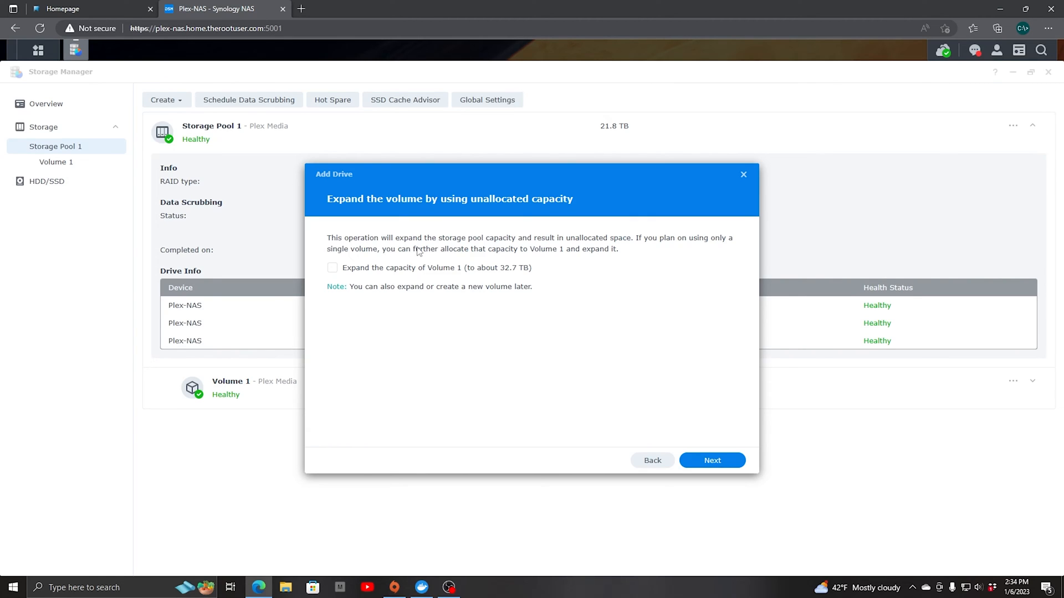
mouse_move(547, 251)
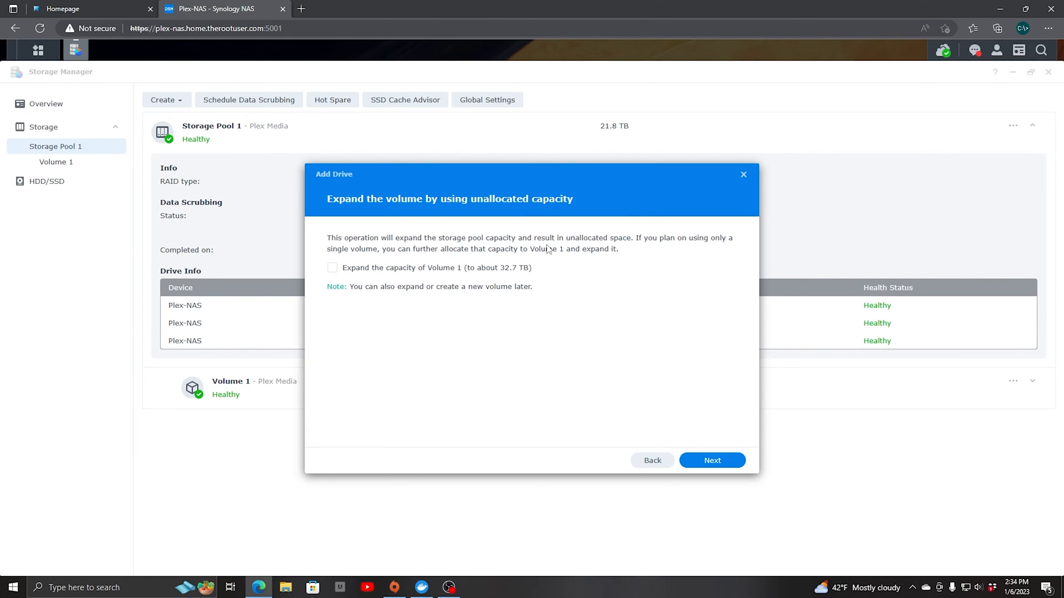
mouse_move(629, 247)
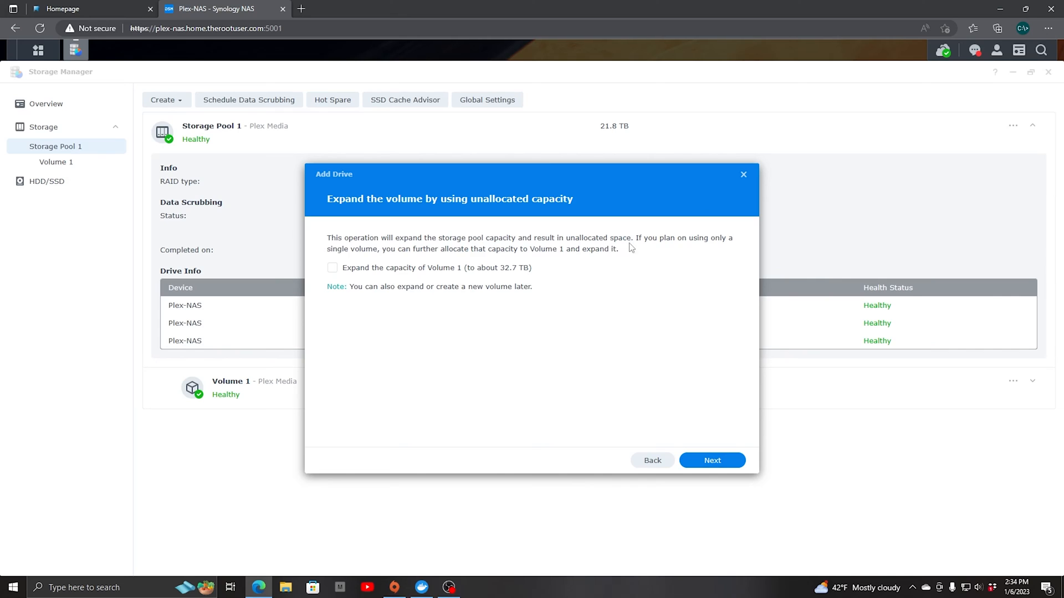
mouse_move(687, 248)
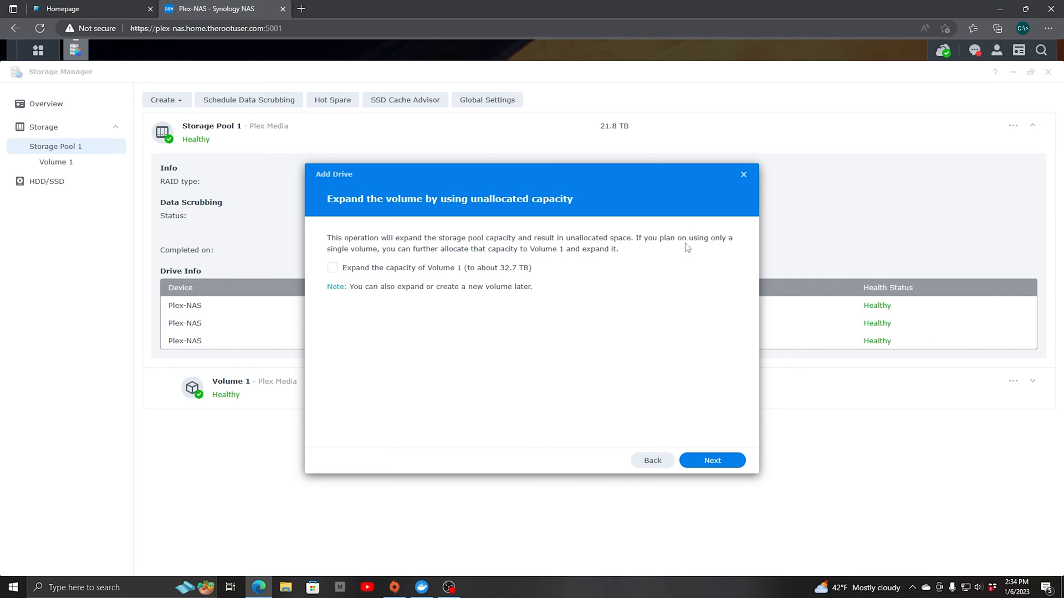
mouse_move(424, 258)
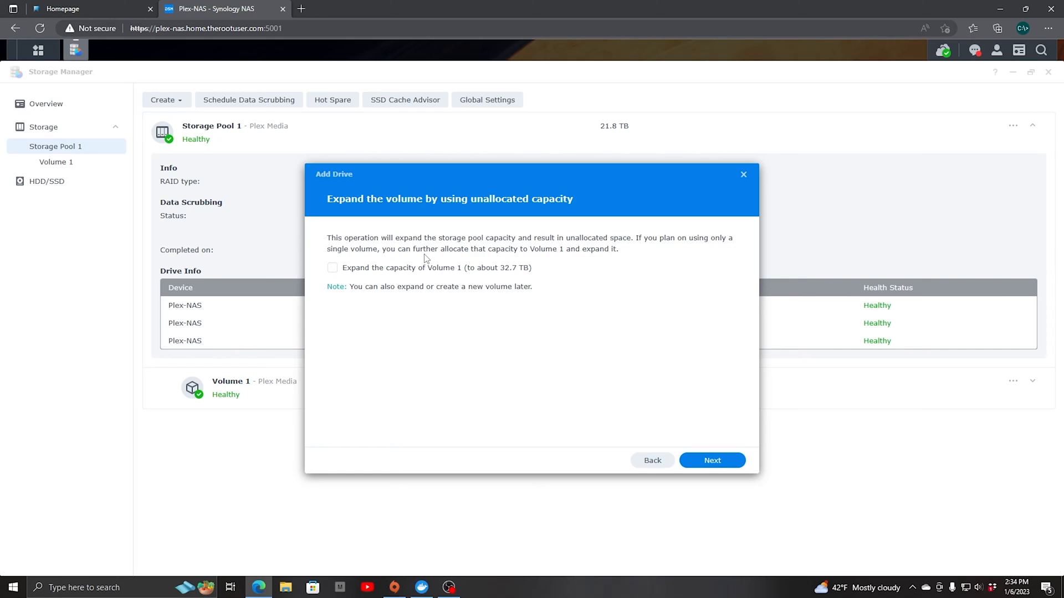
mouse_move(517, 259)
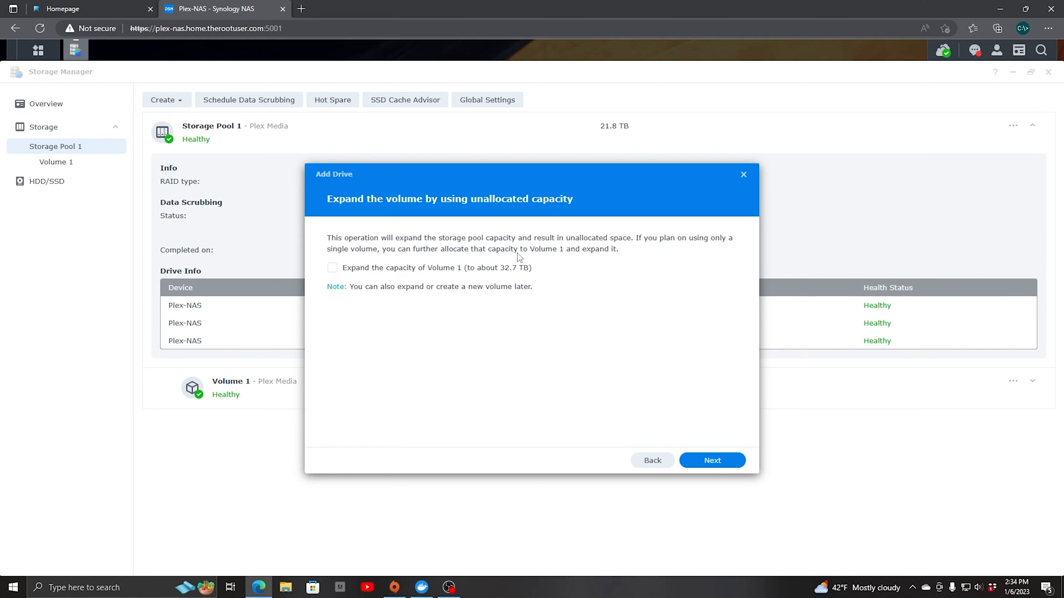
mouse_move(413, 276)
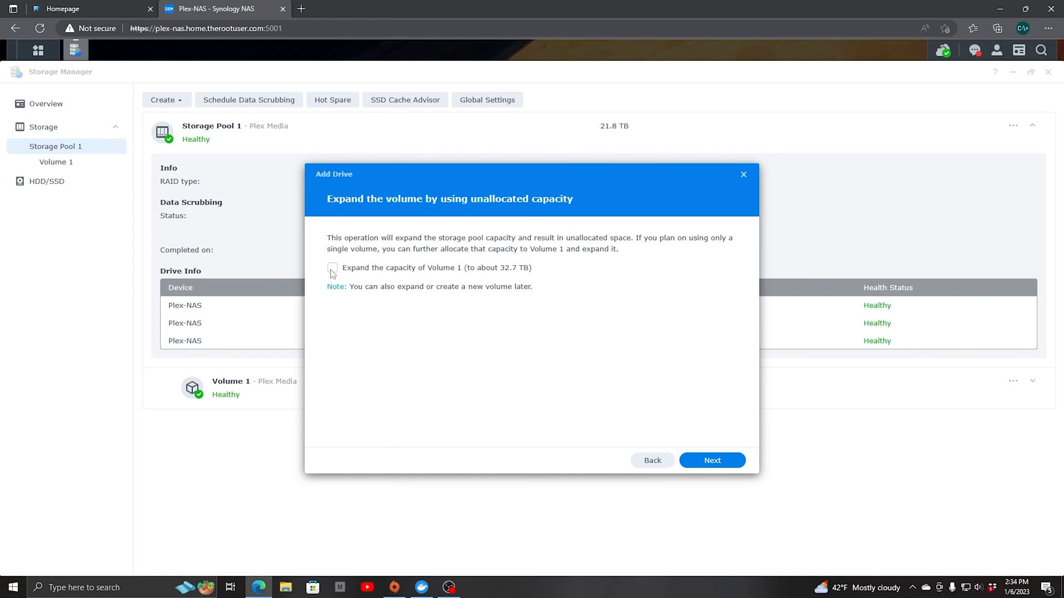
Enable 'Expand the capacity of Volume 1 (to about 32.7 TB)'
left_click(332, 267)
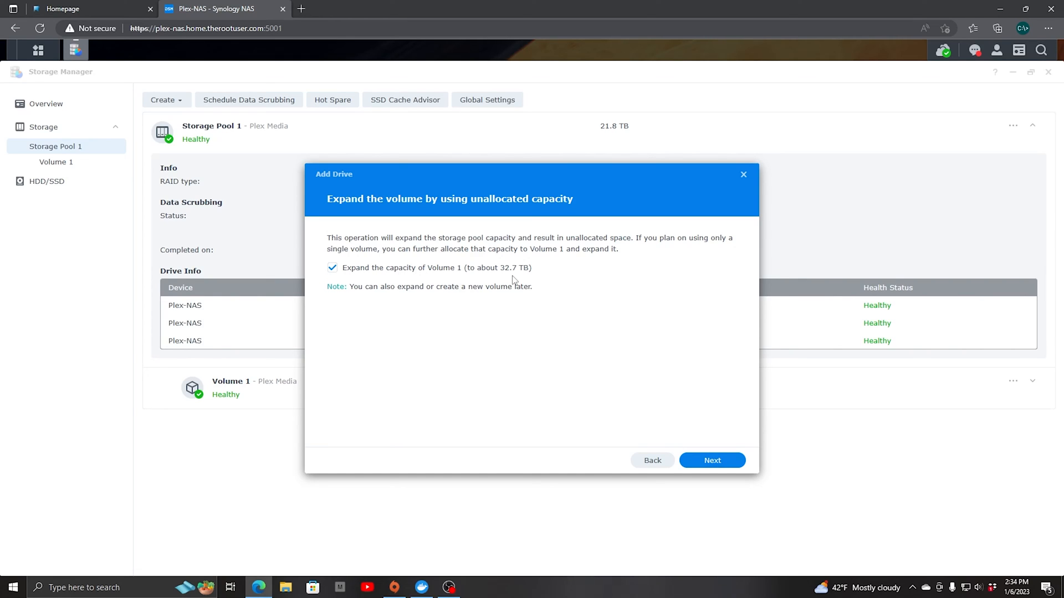
mouse_move(384, 297)
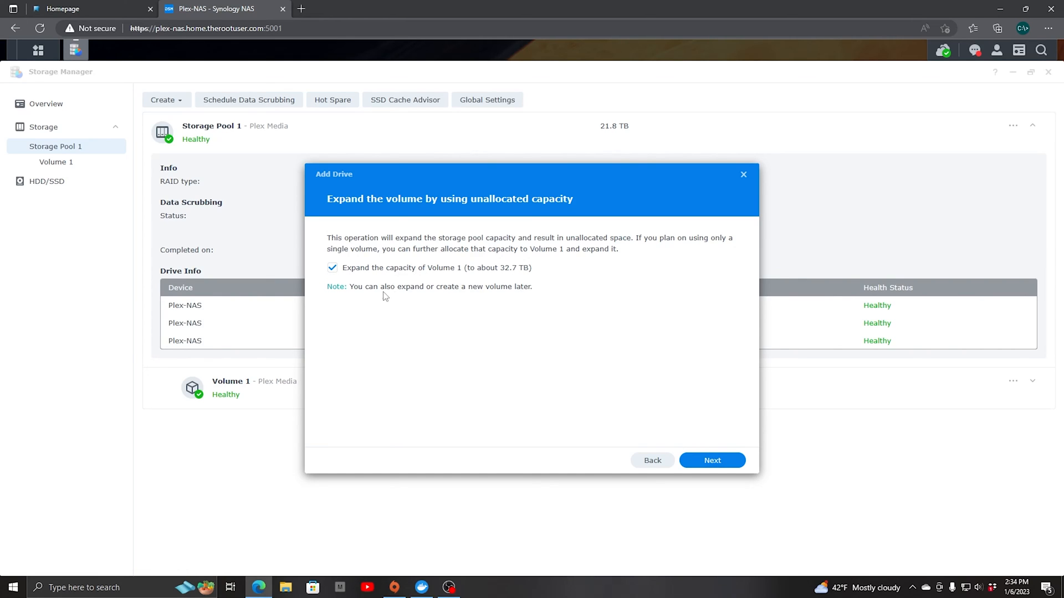
Apply the add-drive settings for Storage Pool 1 and accept the data-erase warning
left_click(711, 460)
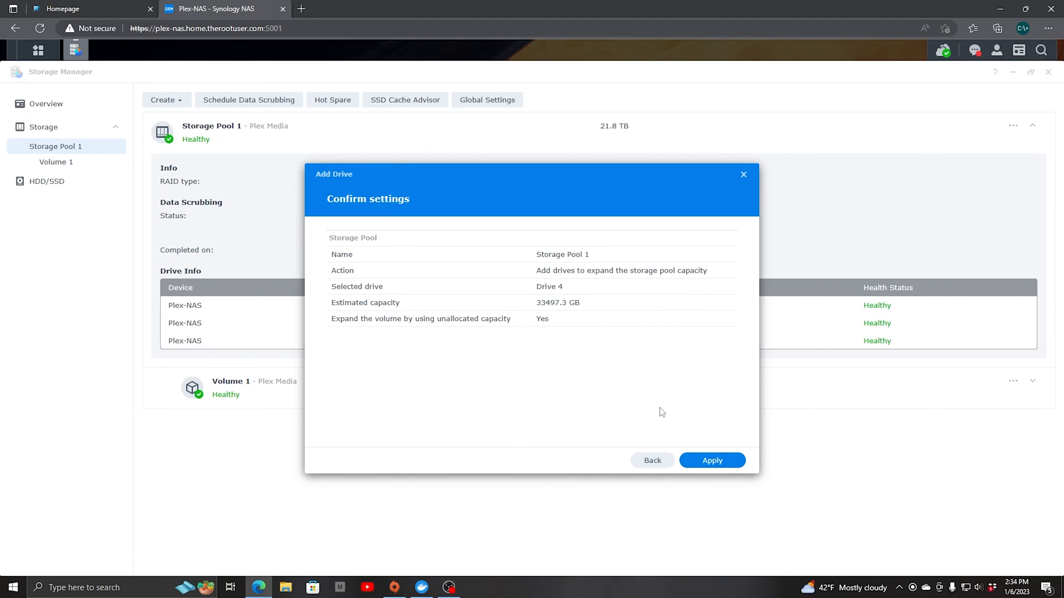
mouse_move(678, 432)
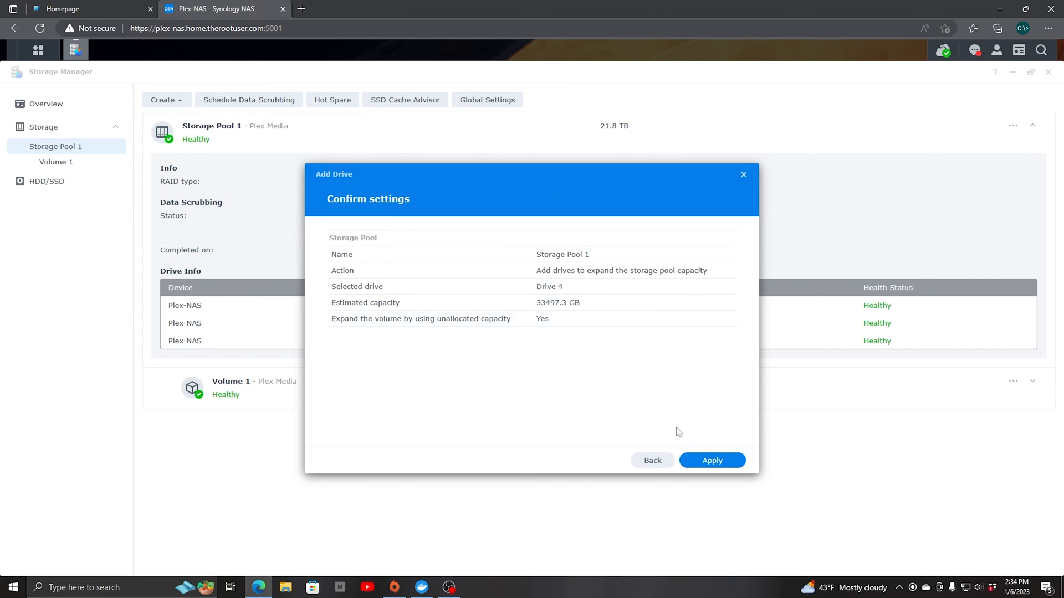
left_click(711, 460)
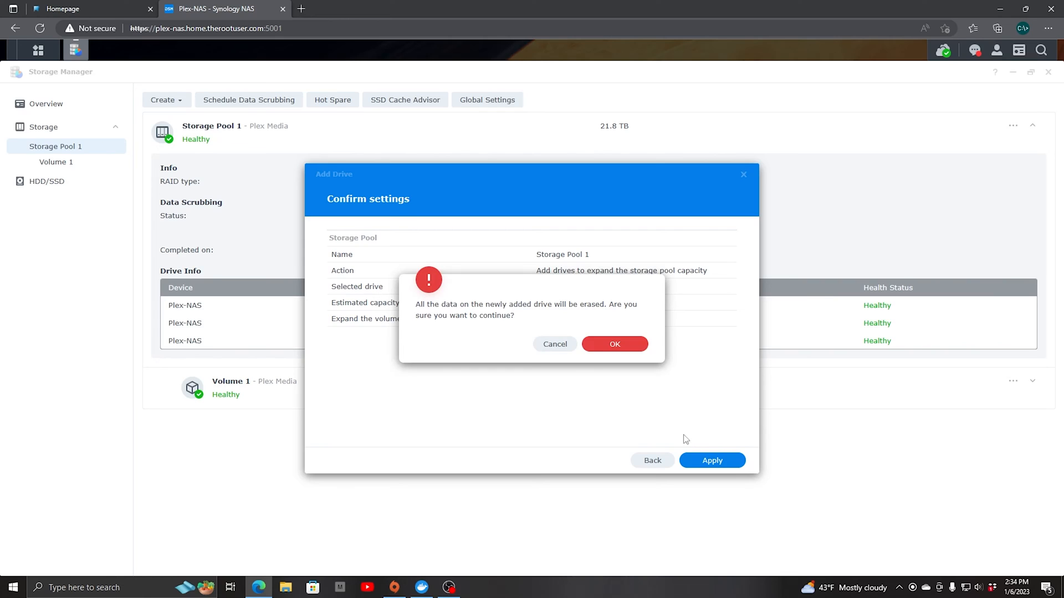
mouse_move(449, 317)
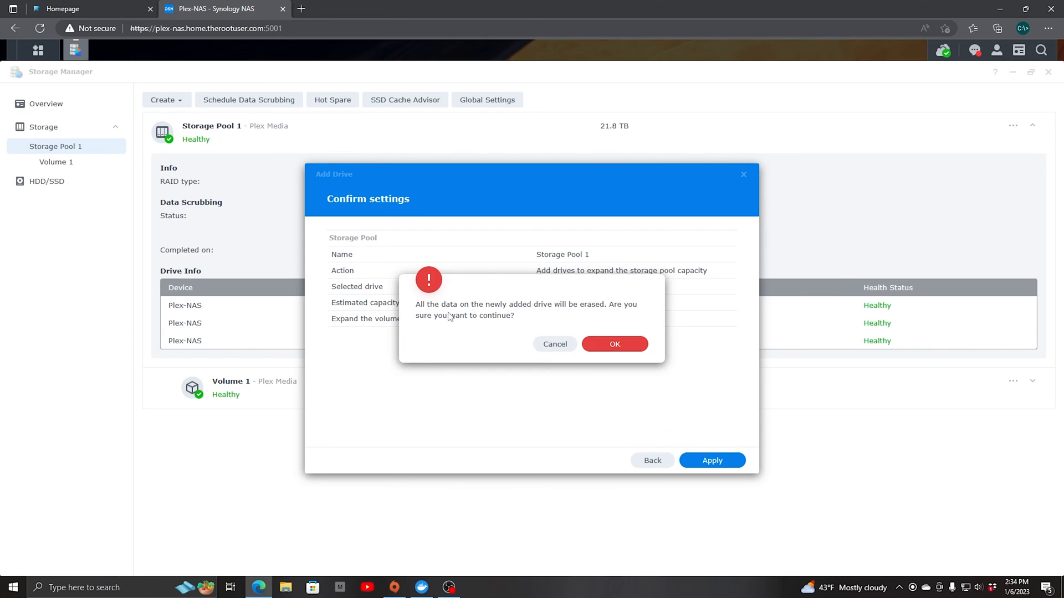
mouse_move(476, 312)
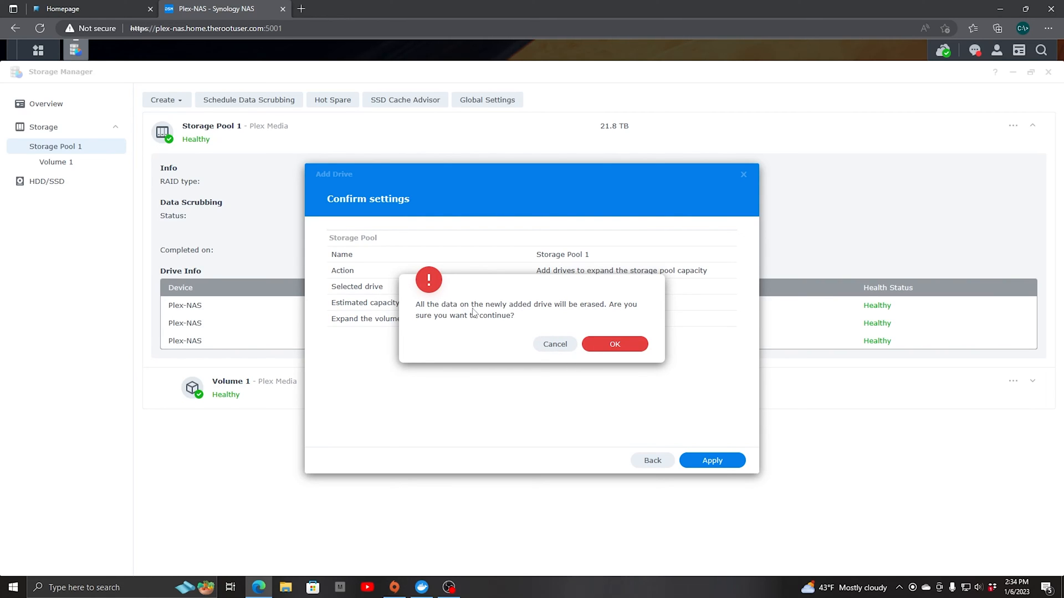
mouse_move(570, 315)
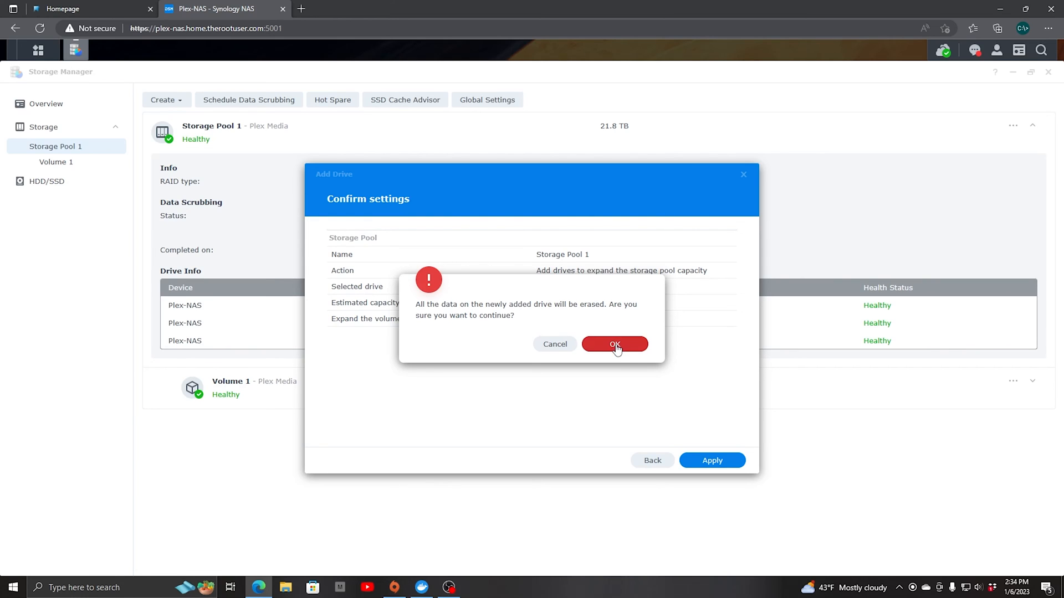
left_click(614, 343)
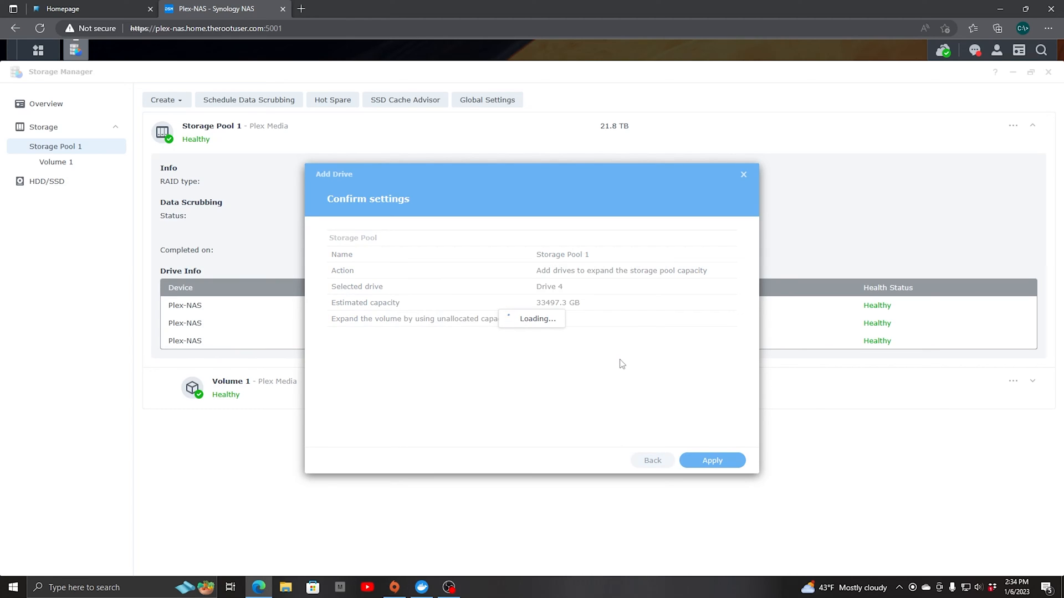
Let the wizard close so Storage Pool 1 and Volume 1 show adding drives at 0.01%
left_click(711, 460)
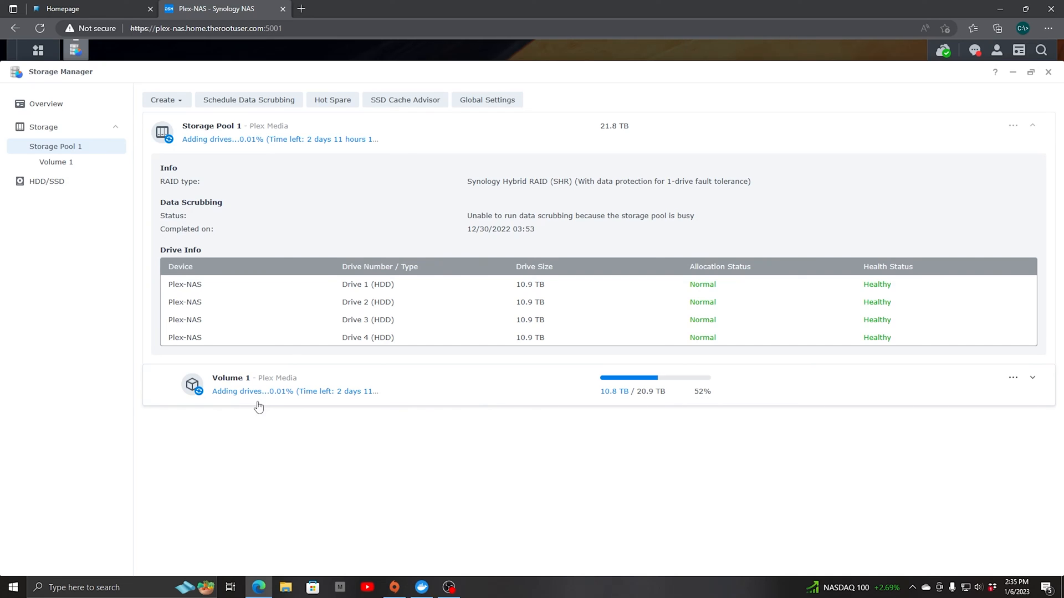
mouse_move(343, 395)
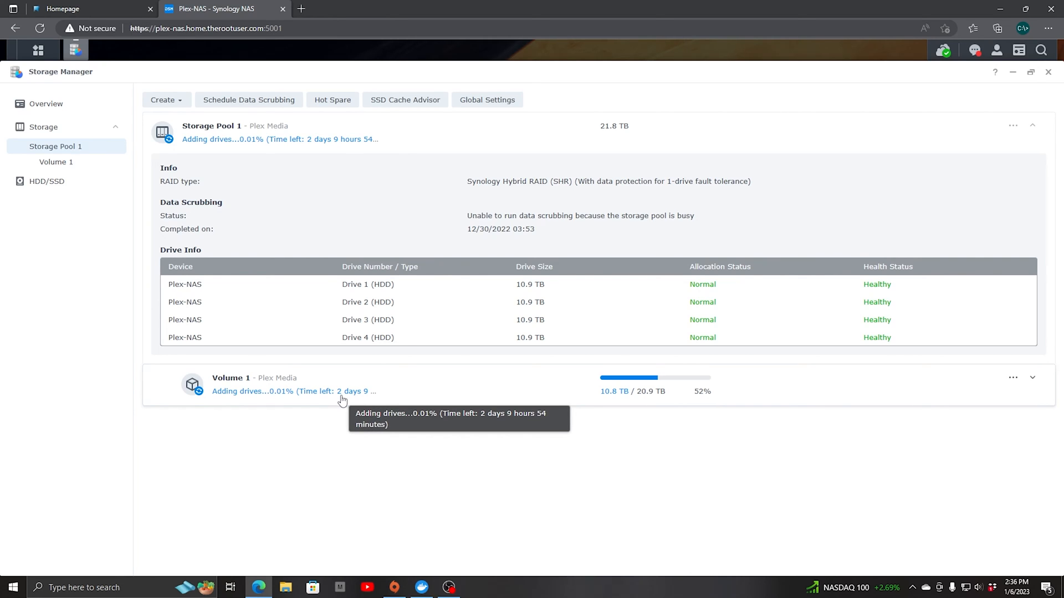